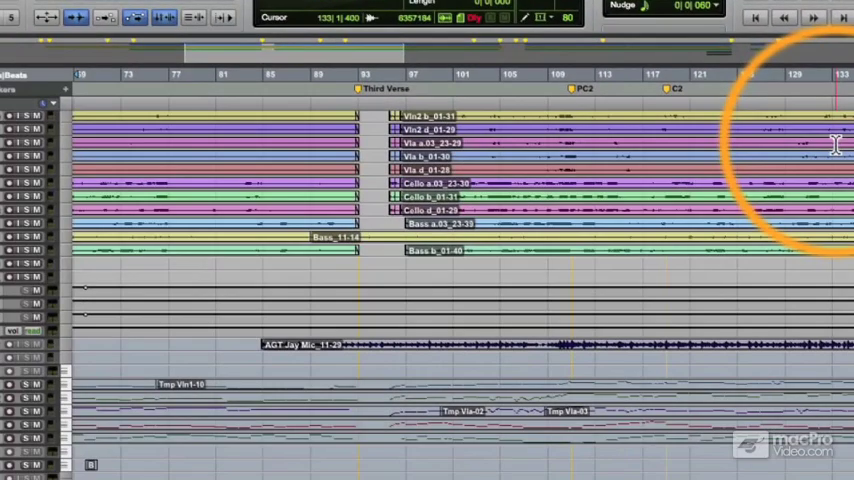
pyautogui.moveTo(362, 62)
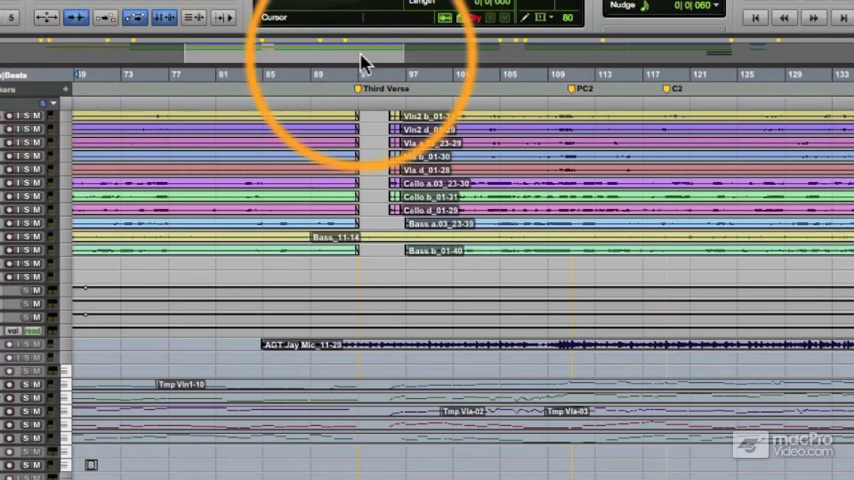
pyautogui.moveTo(385, 90)
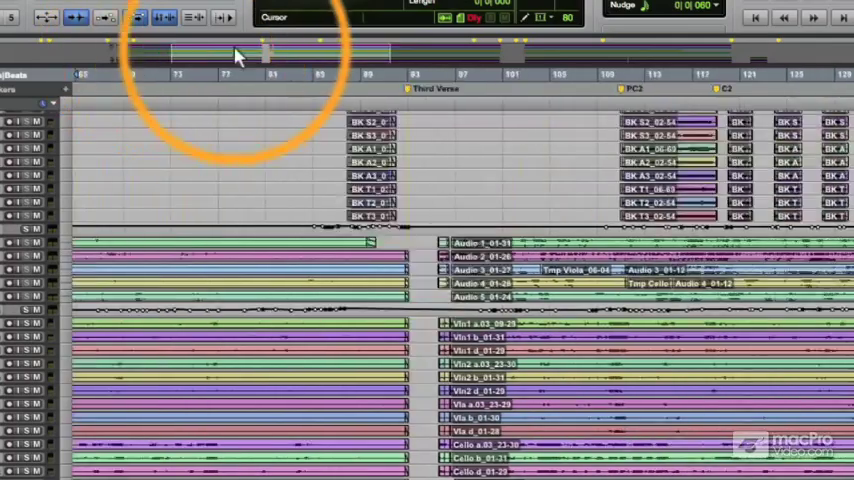
# Scroll the Edit window right to bring bars 129–136 with backing vocal and percussion clips into view.
pyautogui.hscroll(3)
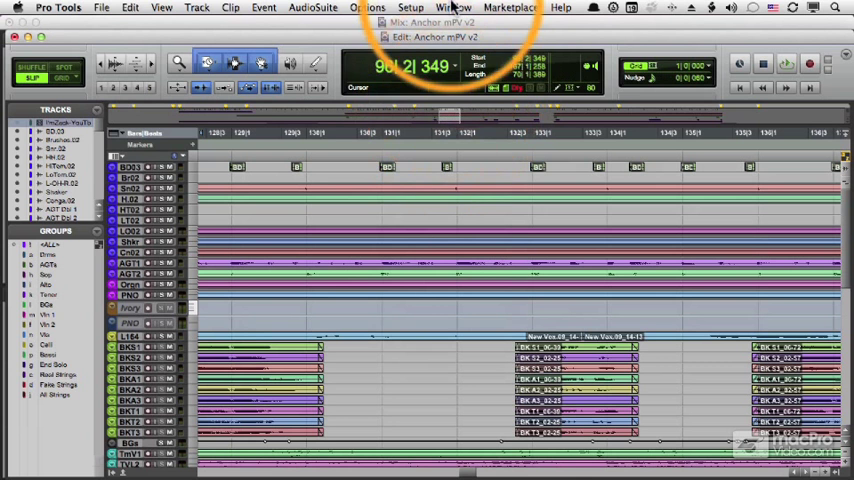
# Open the Window menu from the menu bar.
pyautogui.click(453, 7)
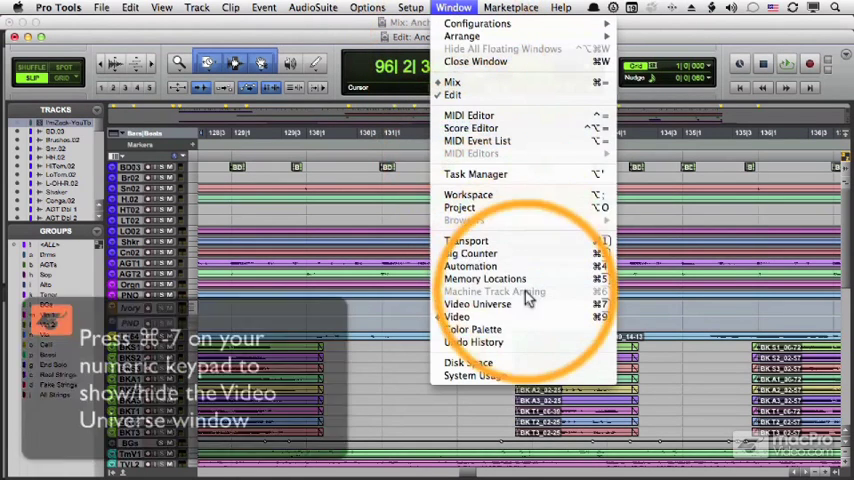
# Choose Video Universe to show the grid of video scene thumbnails.
pyautogui.click(477, 304)
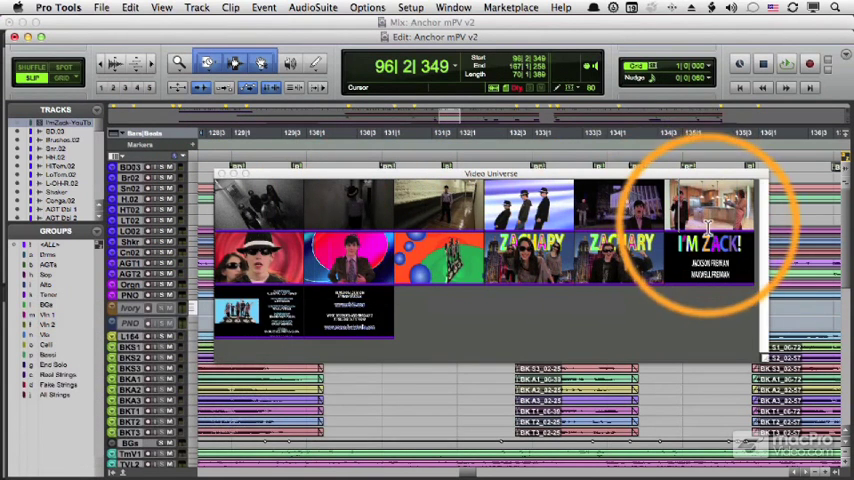
pyautogui.moveTo(335, 213)
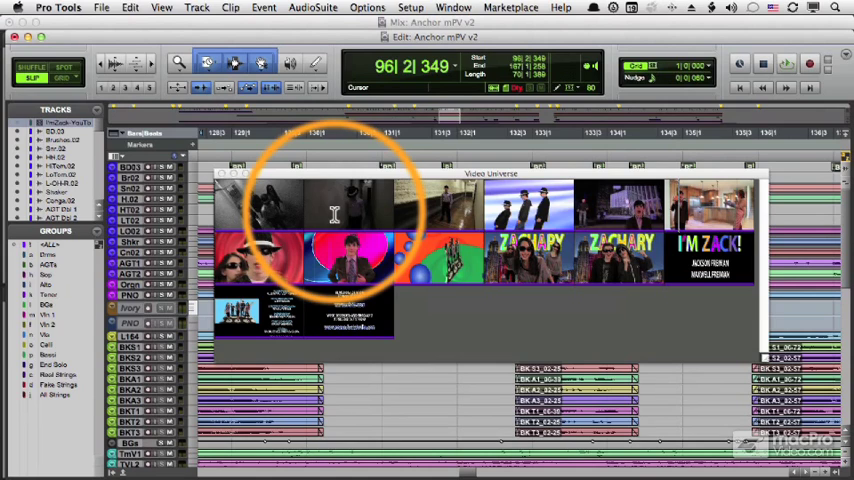